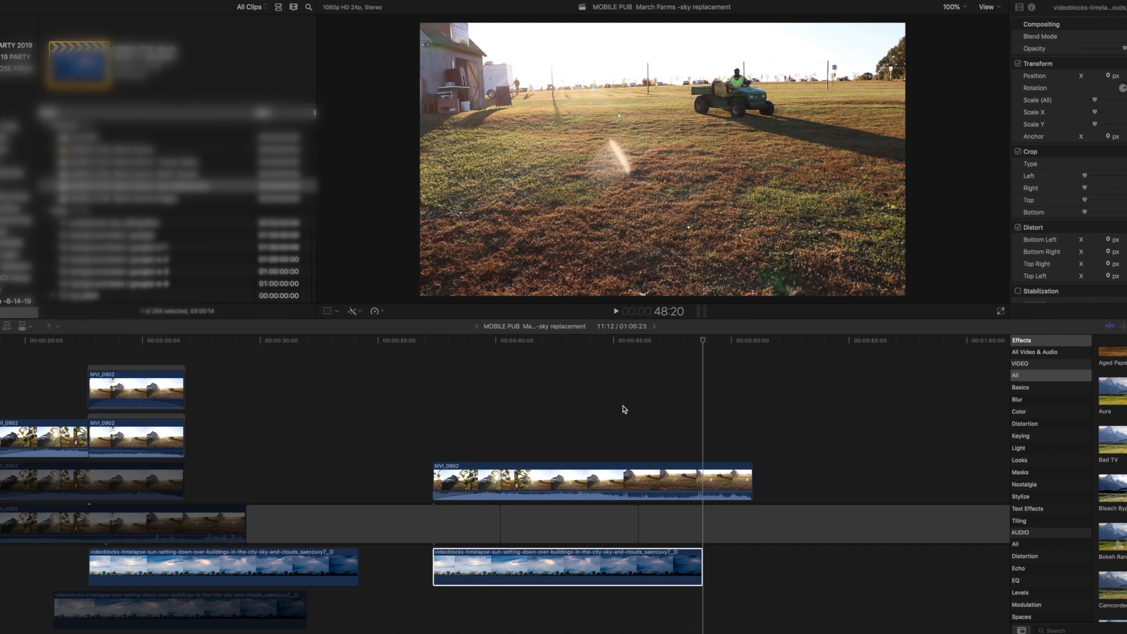
mouse_move(310, 486)
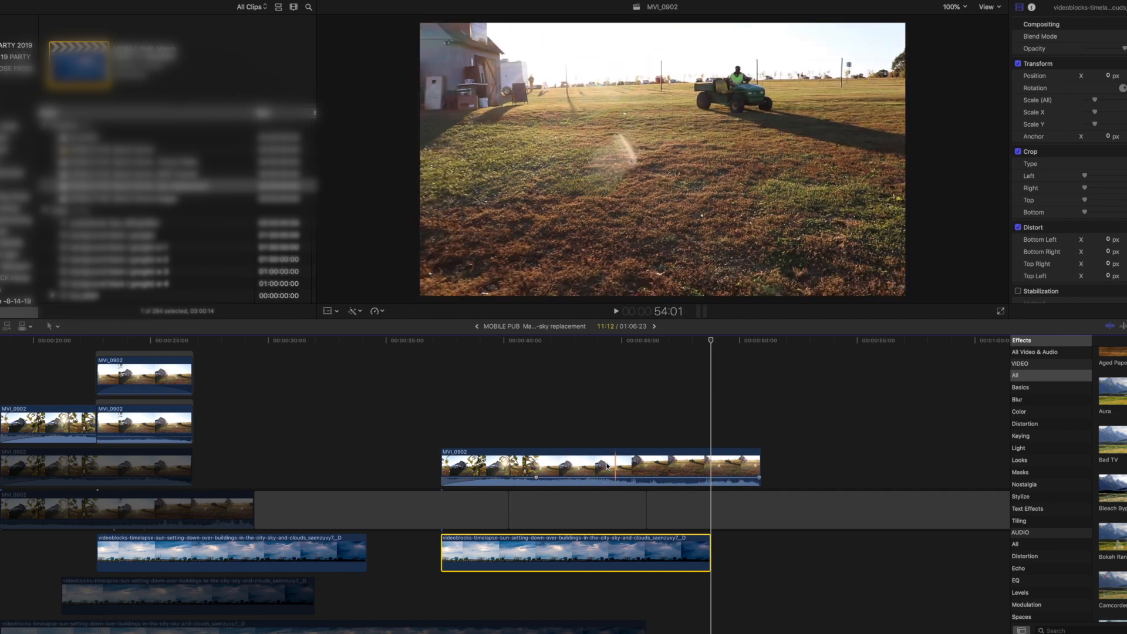
Blade the MVI_0902 clip and stack a copy of its last section above the original
click(567, 460)
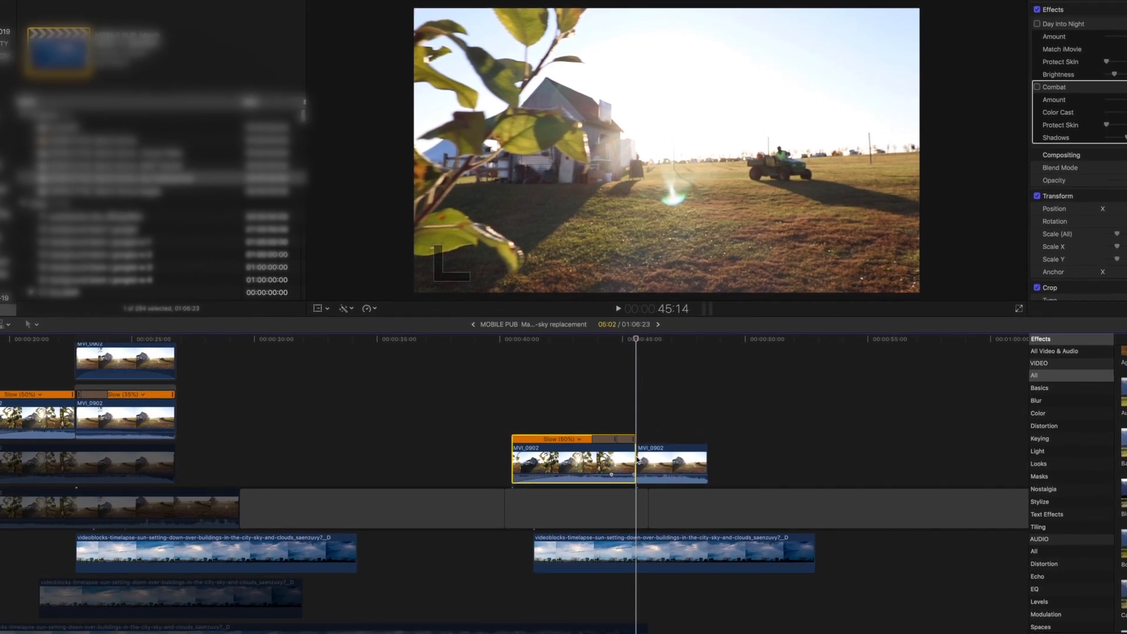
click(675, 465)
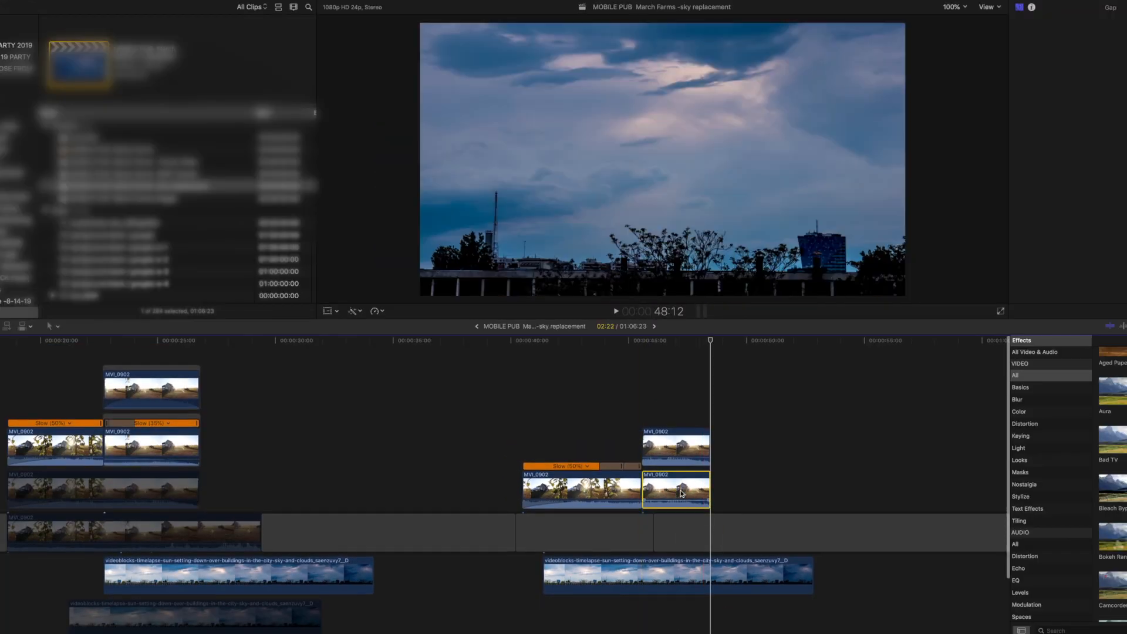
Apply the Luma Keyer from Effects > Keying to the lower MVI_0902 copy
click(674, 489)
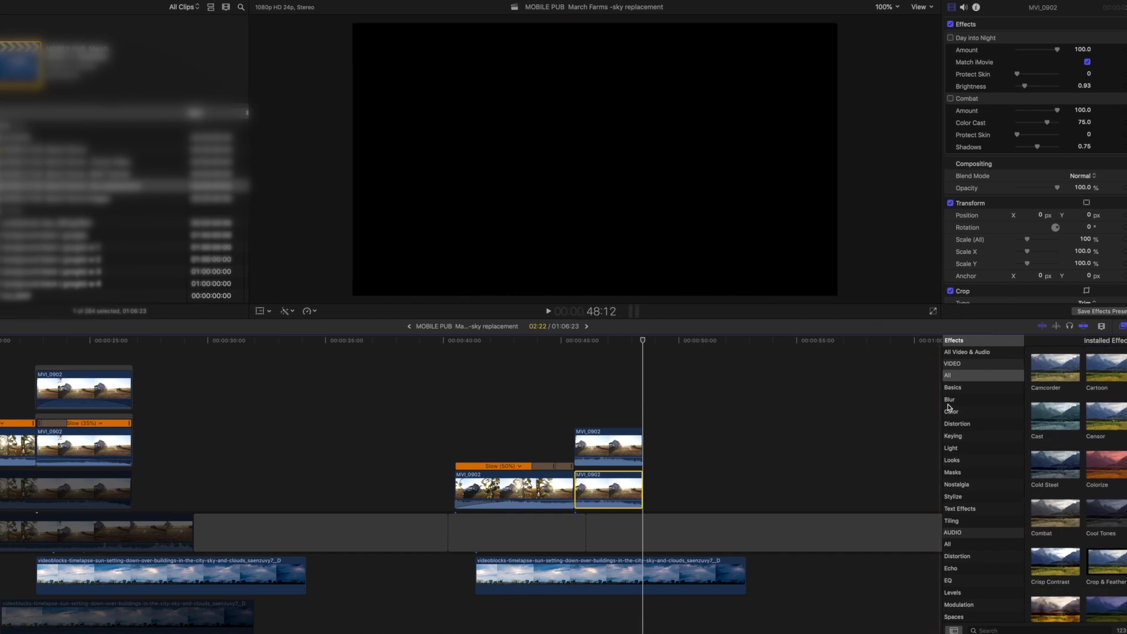
click(952, 436)
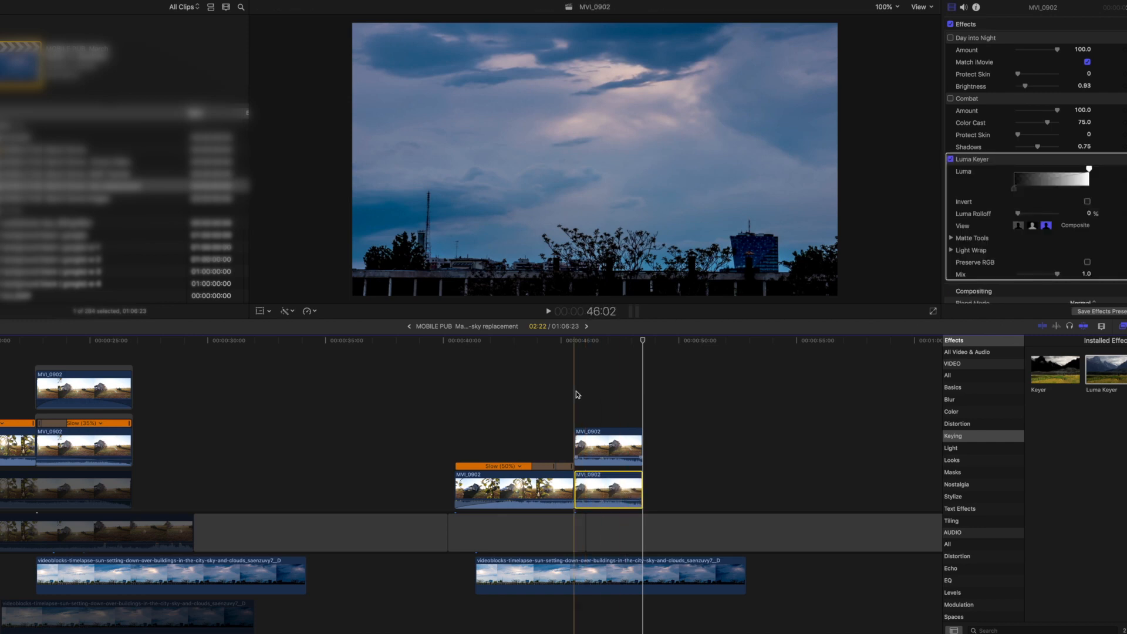
click(608, 446)
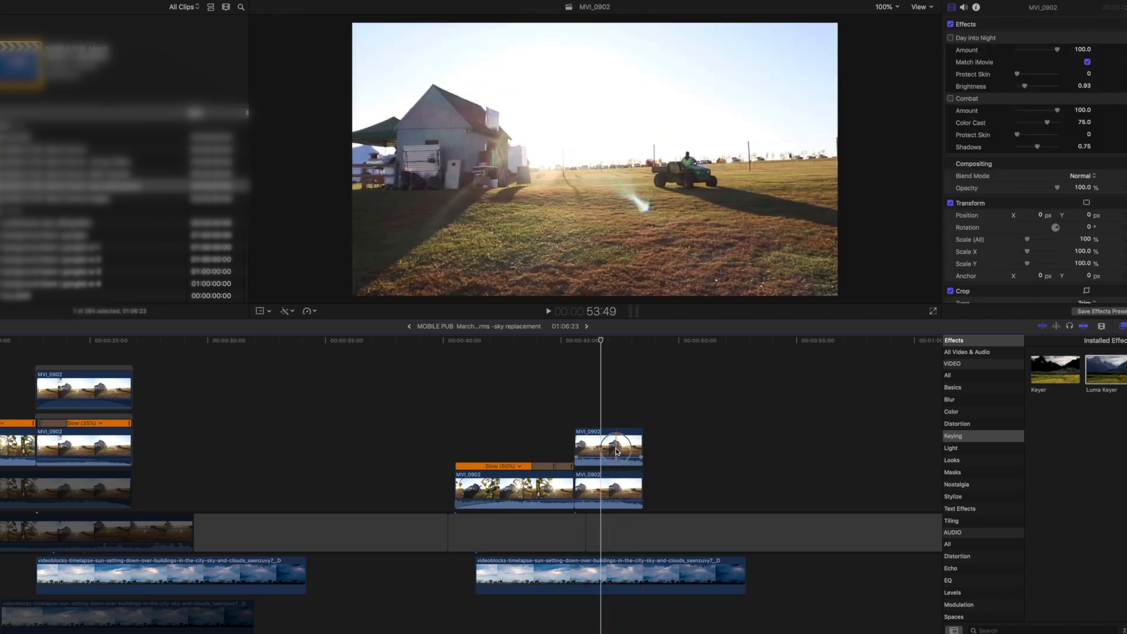
click(608, 445)
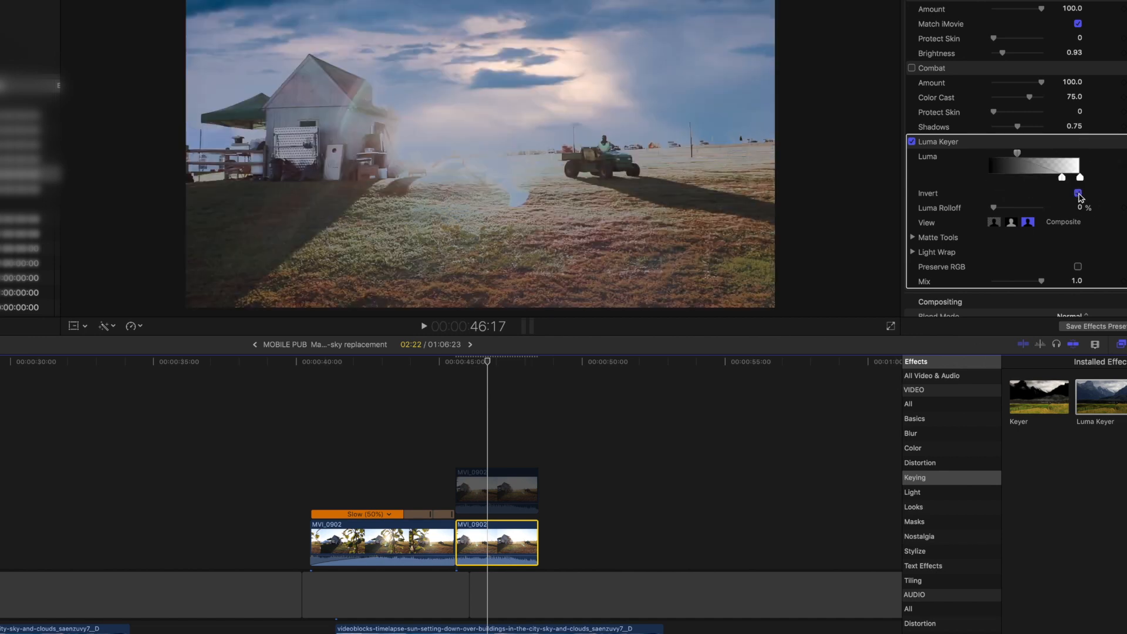
Invert the Luma Keyer and refine its matte with Edge Distance 3.0 and Soften 1.86
click(1078, 192)
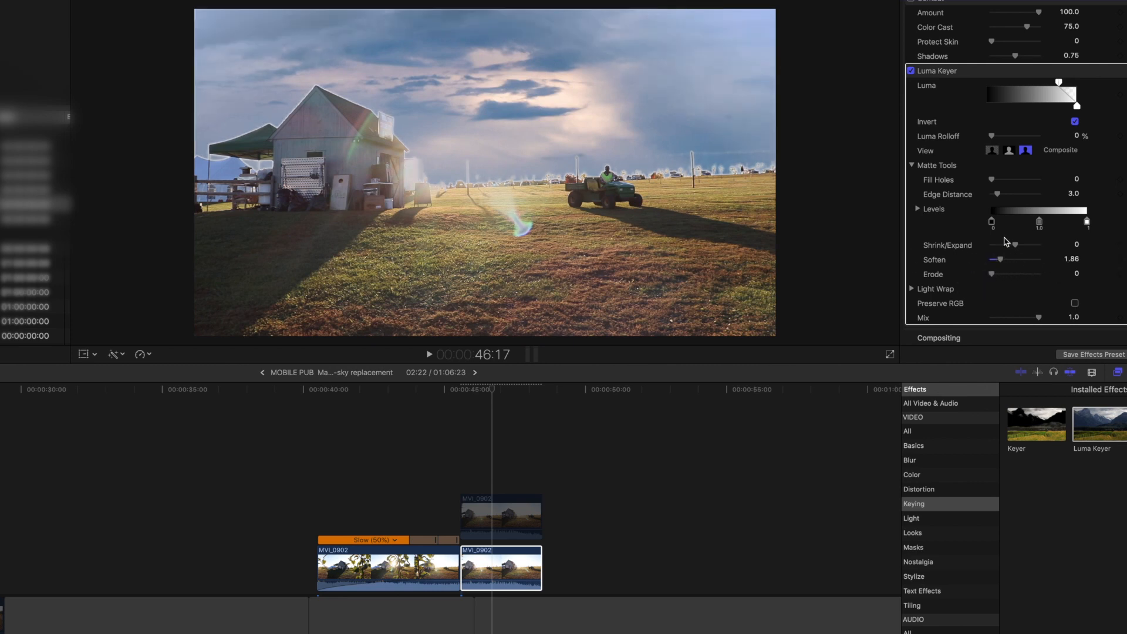
scroll(up, 3)
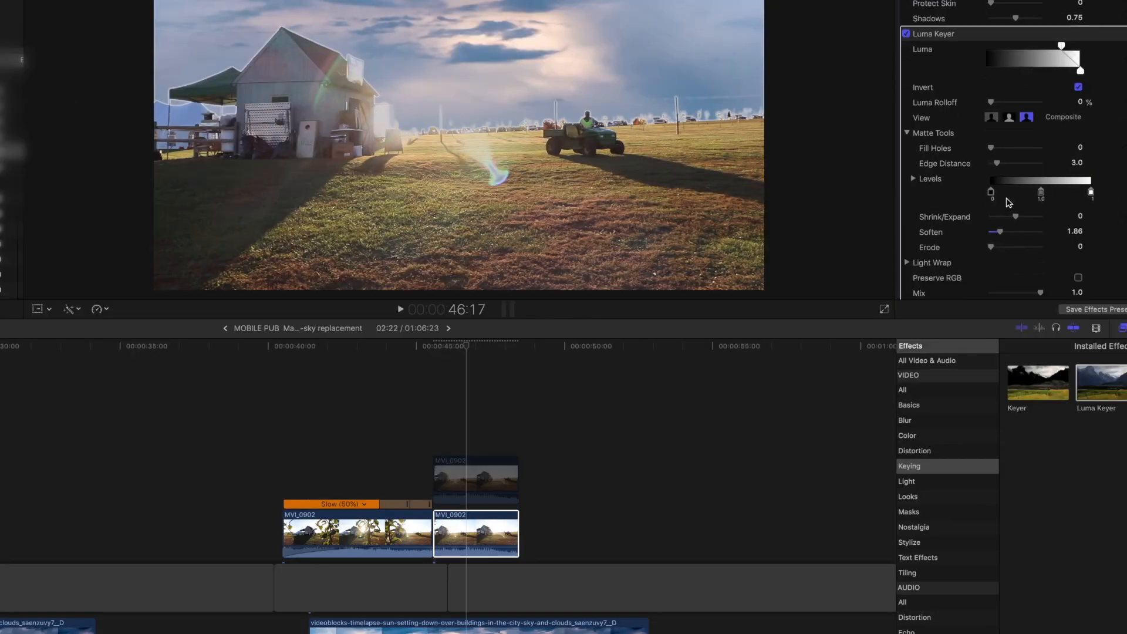
click(586, 346)
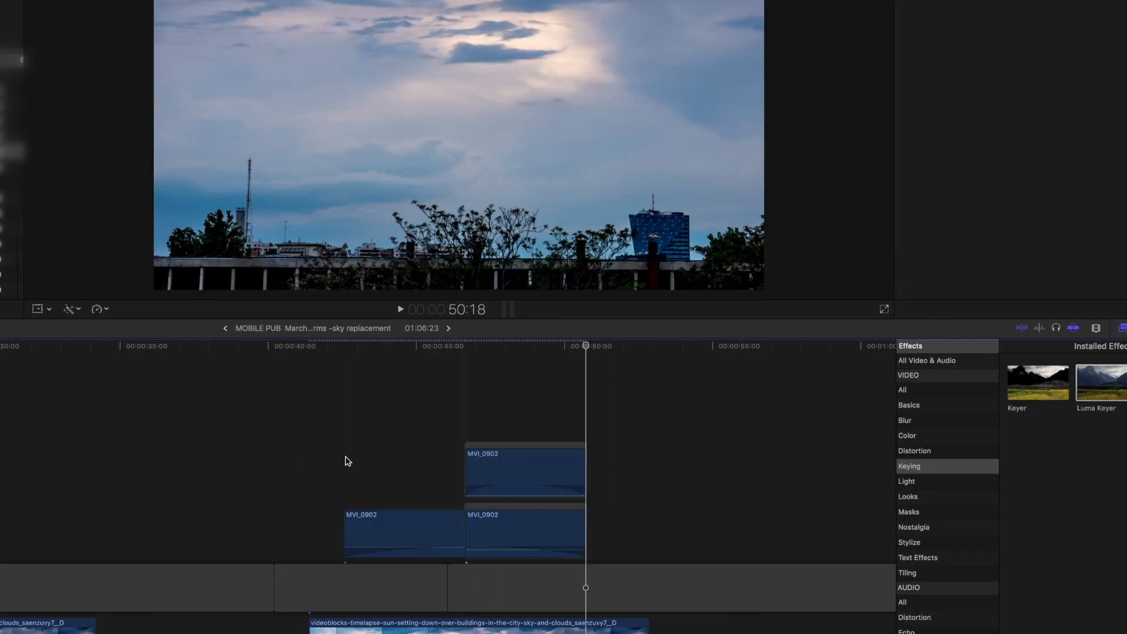
Apply a Shape Mask from Effects > Masks to the upper MVI_0902 copy
right_click(625, 489)
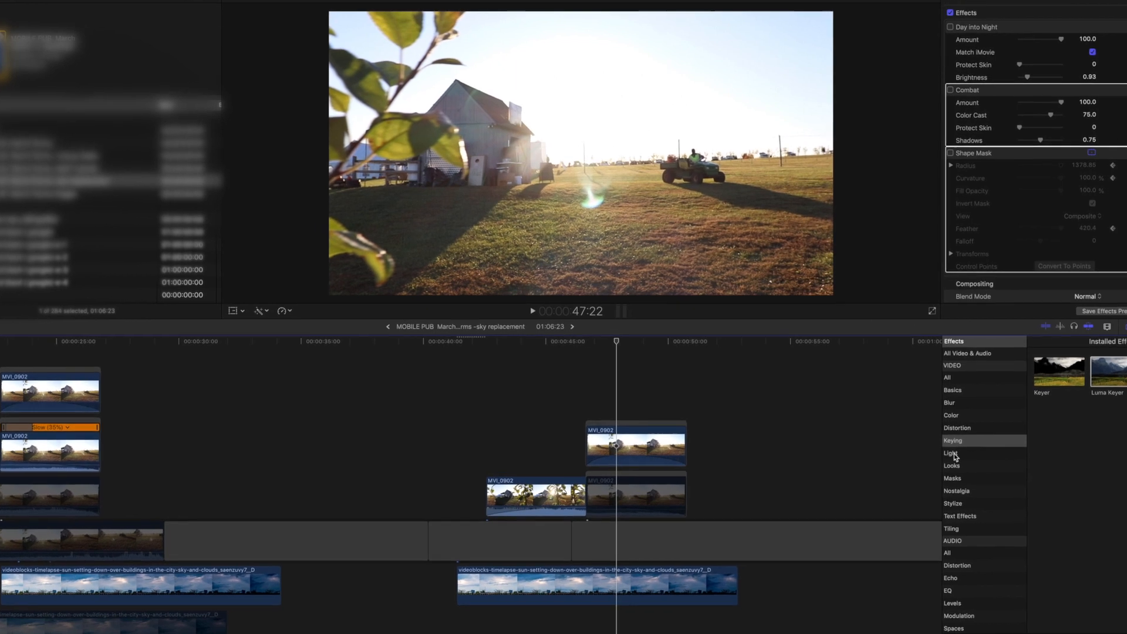
click(952, 478)
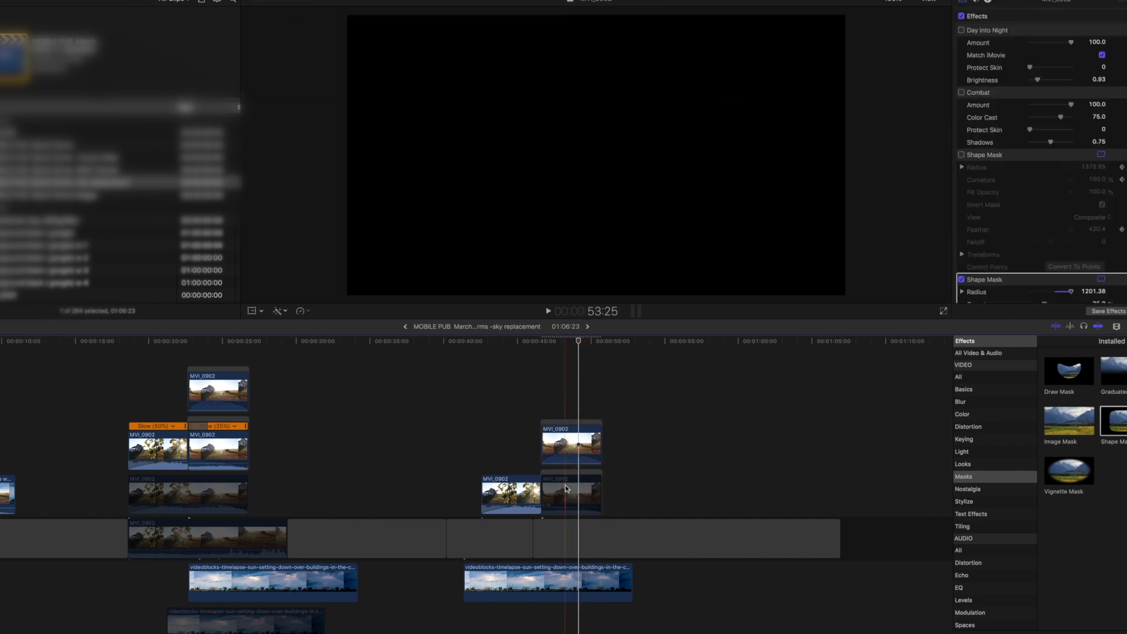
Adjust the Shape Mask, raise the lower clip's Luma Rolloff to about 77%, and replay
click(570, 442)
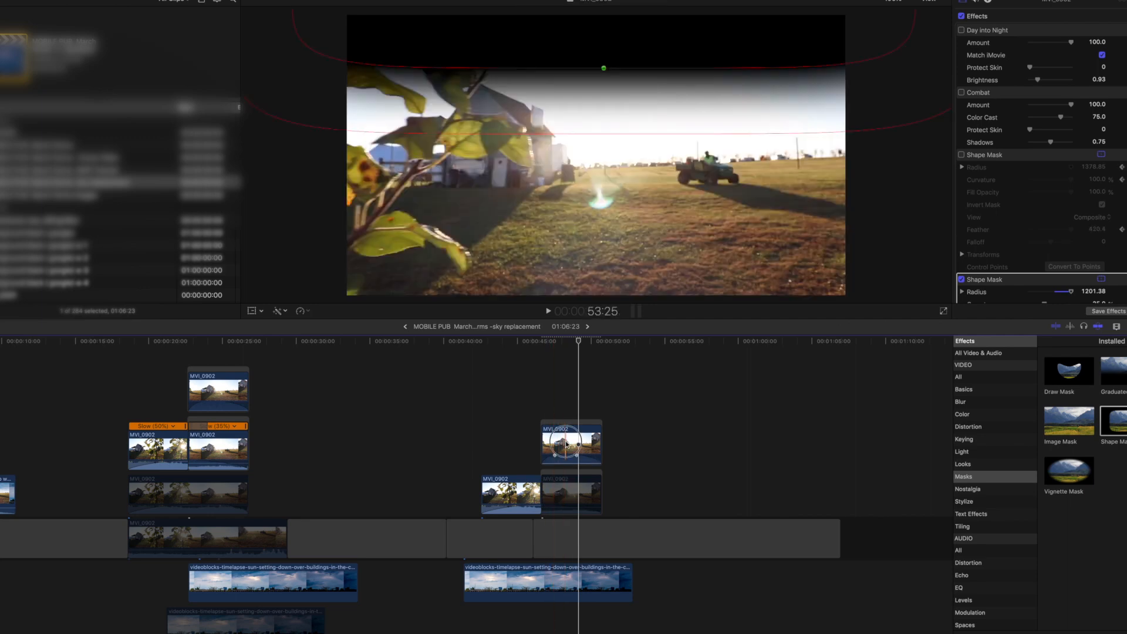
click(570, 442)
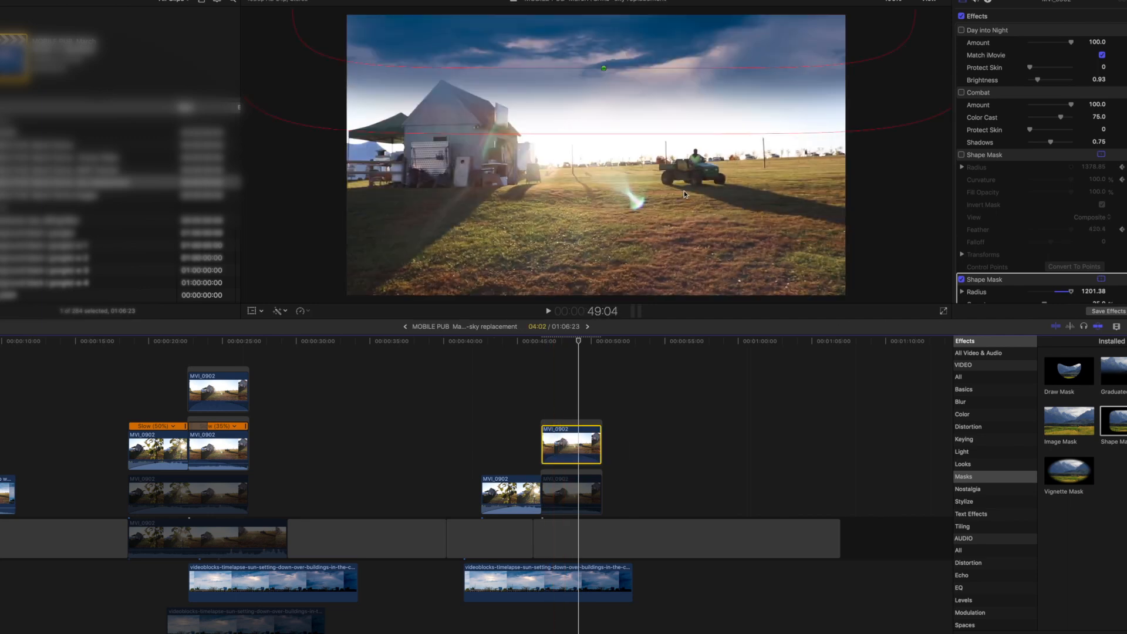
mouse_move(744, 257)
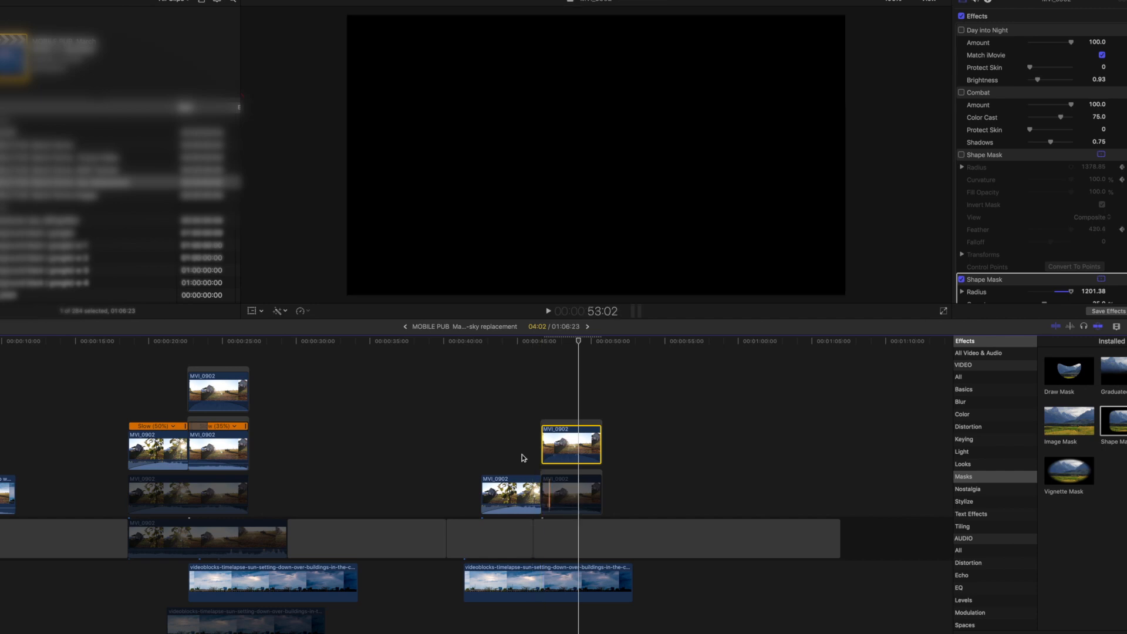
click(571, 494)
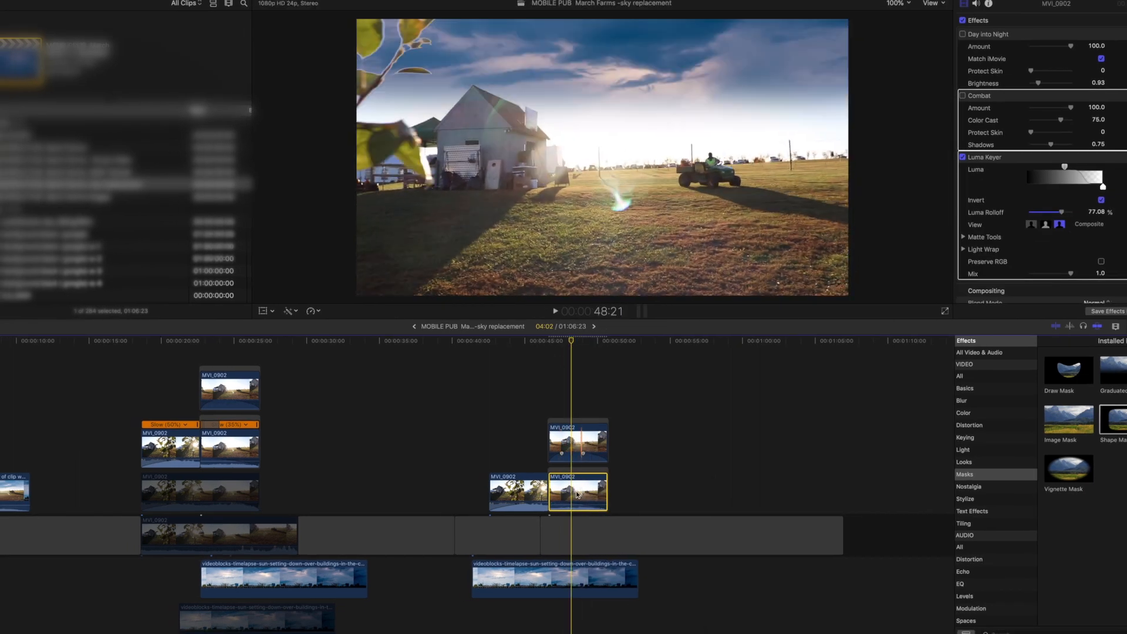
mouse_move(574, 391)
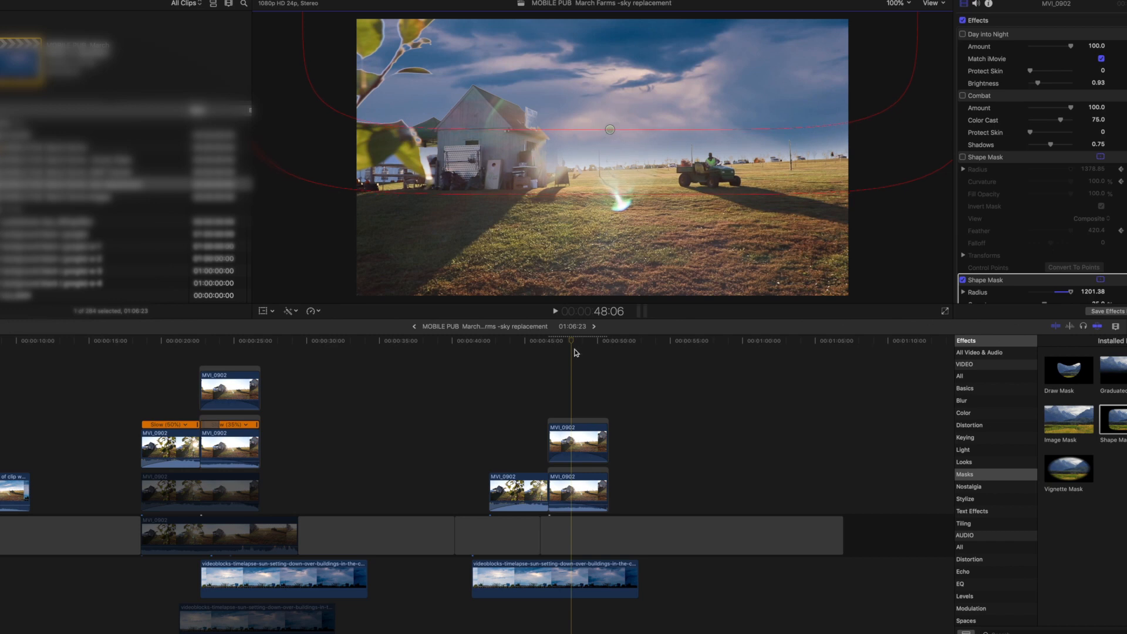
click(554, 312)
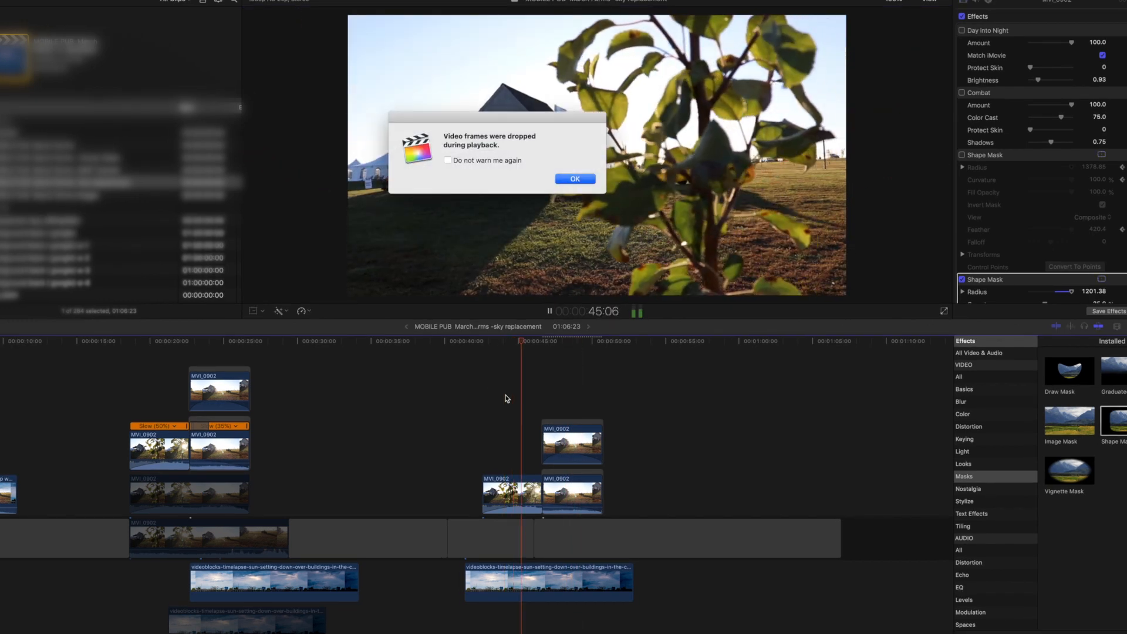
Dismiss the 'Video frames were dropped' alert and skim back to view the composite
click(574, 178)
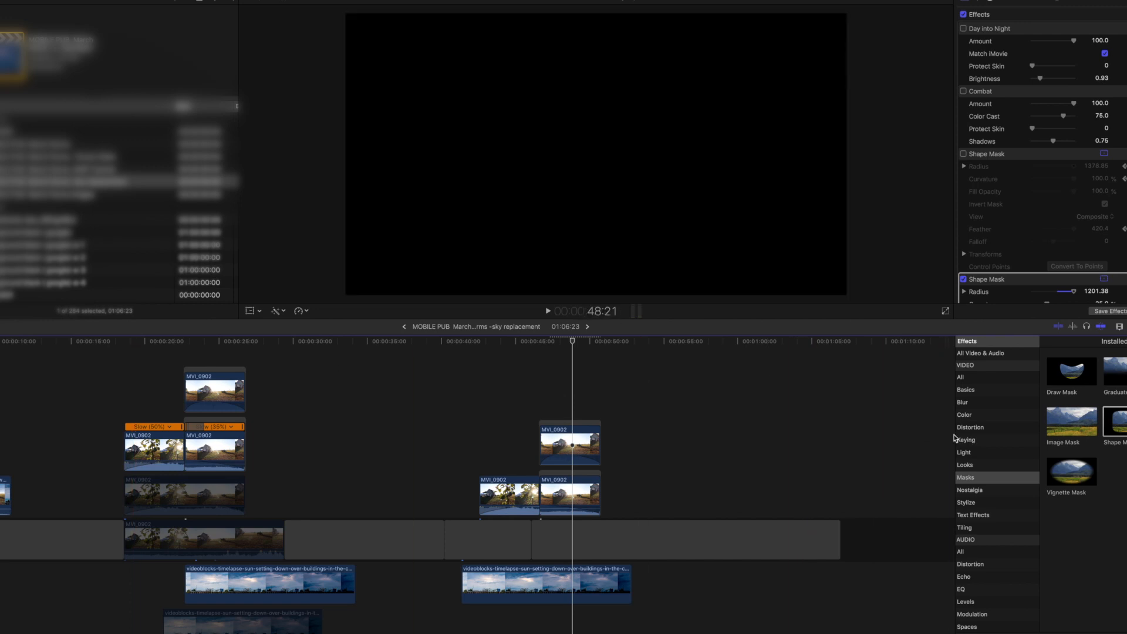
click(528, 394)
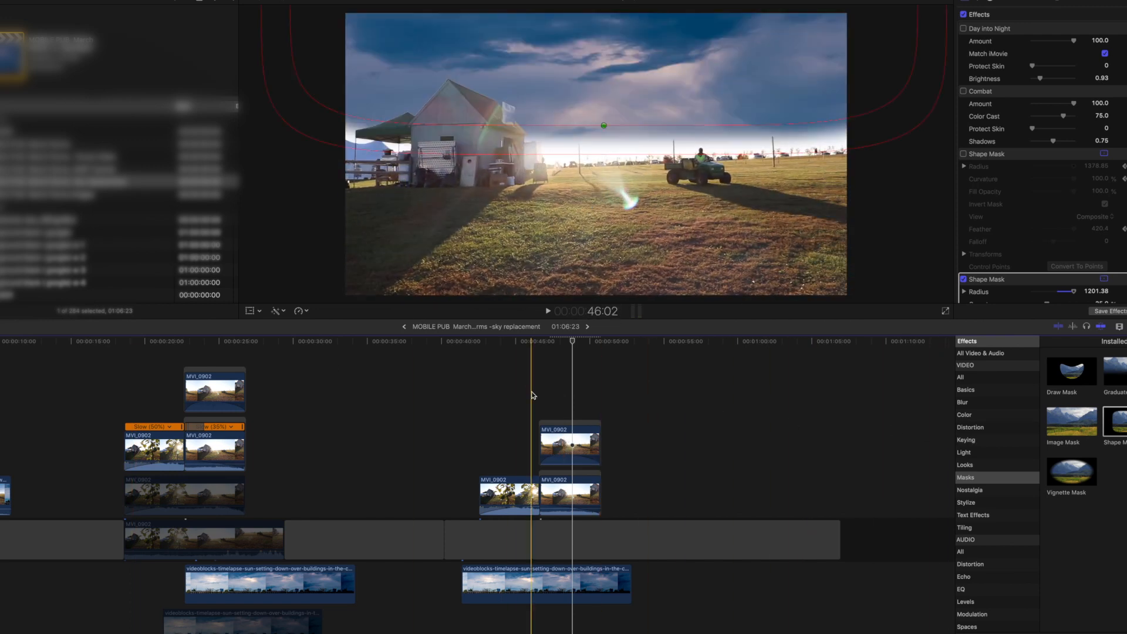